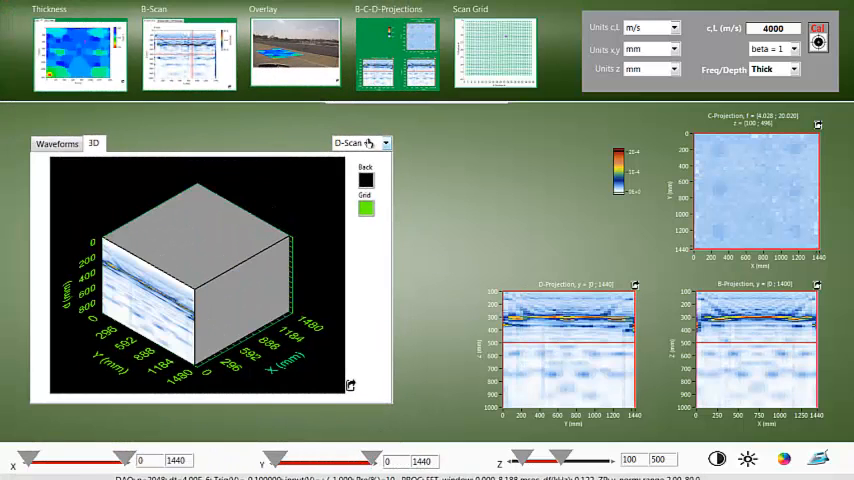
# - Start saving the DuctDelam_Mic analysis as an HTML report file
pyautogui.click(356, 143)
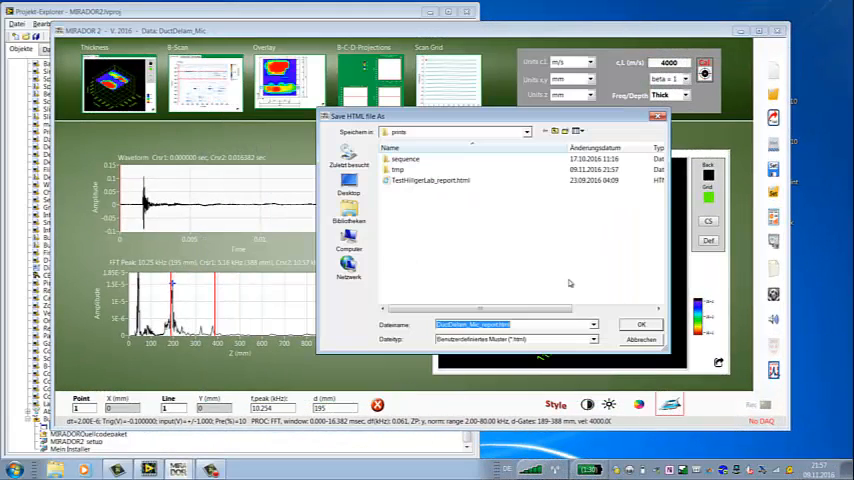
# - Save the DuctDelam_Mic HTML report and scroll through it in Internet Explorer
pyautogui.click(641, 324)
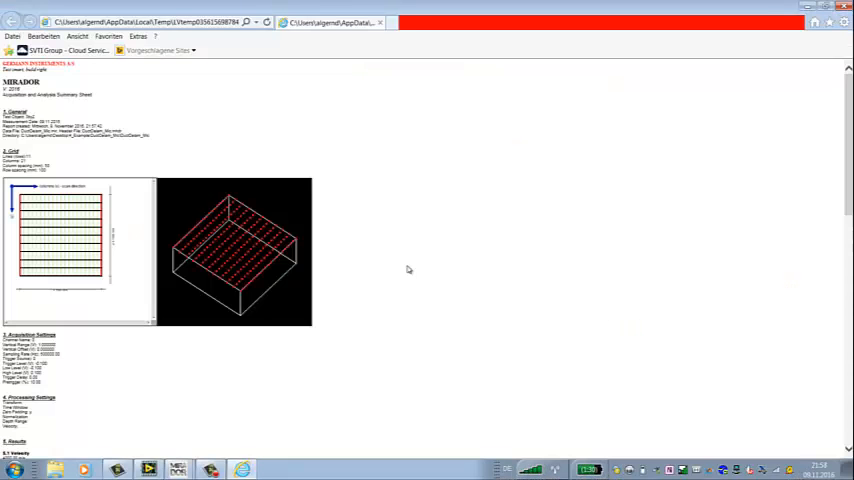
pyautogui.scroll(-3)
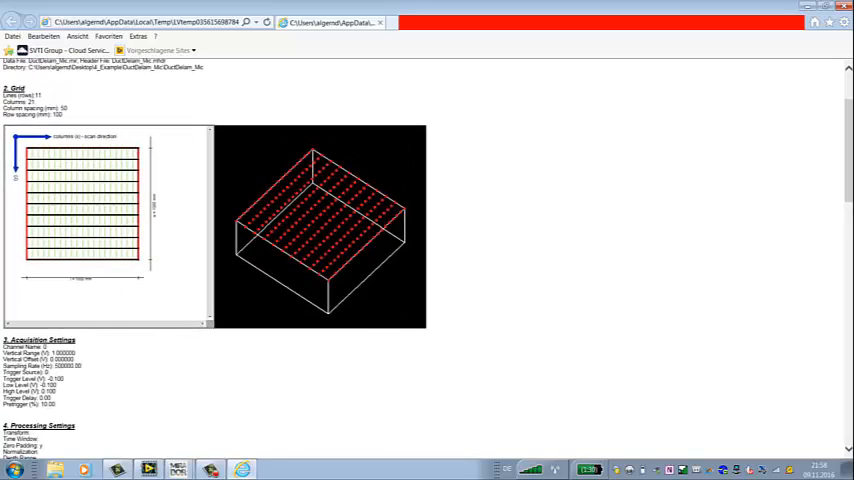
pyautogui.scroll(-3)
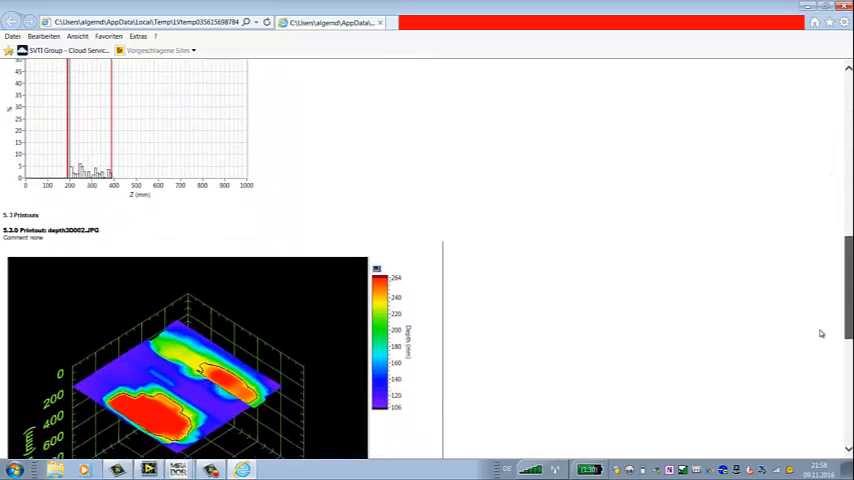
pyautogui.scroll(-3)
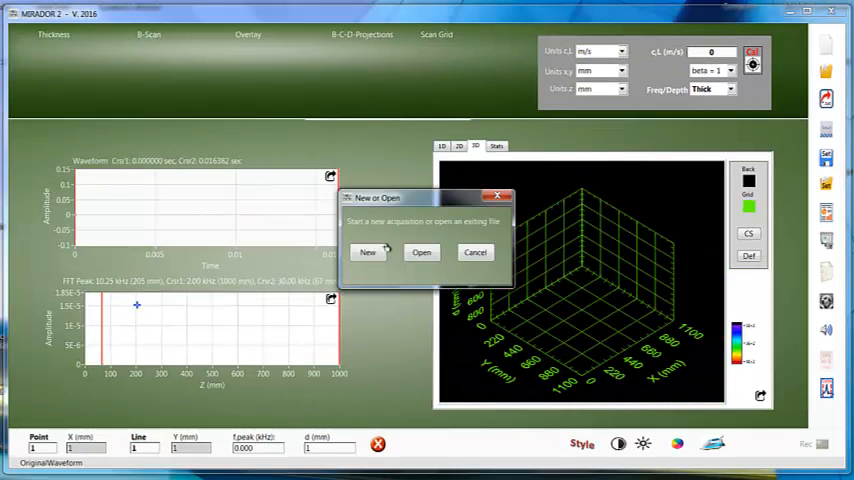
# - Open ExampleDataSet01.mir from the recent files and accept its 37×37 scan grid
pyautogui.click(421, 252)
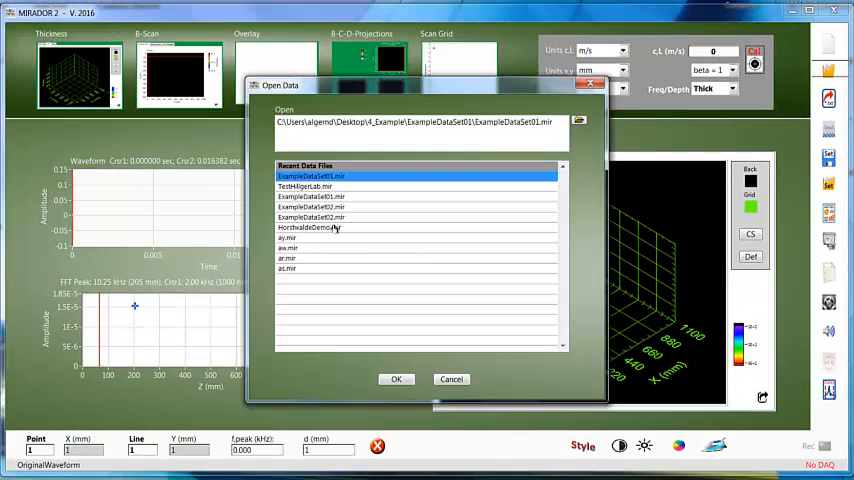
pyautogui.click(396, 378)
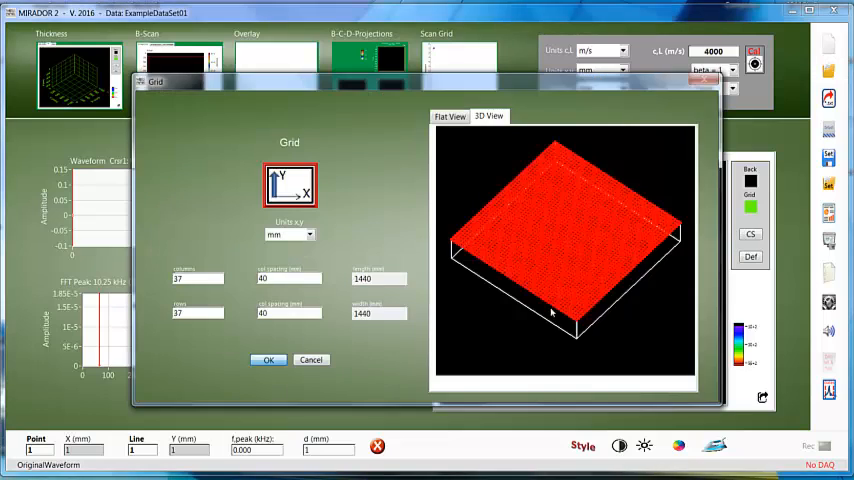
pyautogui.click(268, 360)
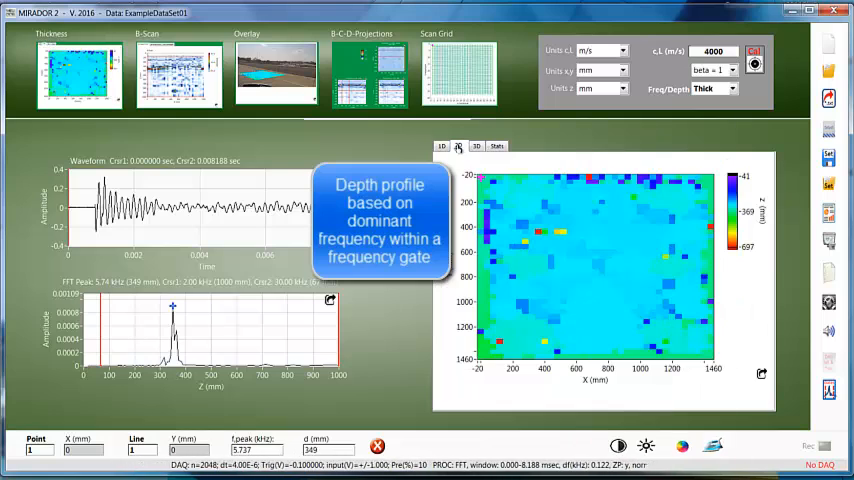
# - Show ExampleDataSet01's depth profile in 3D, then the depth histogram with the cursor stepped forward
pyautogui.click(476, 146)
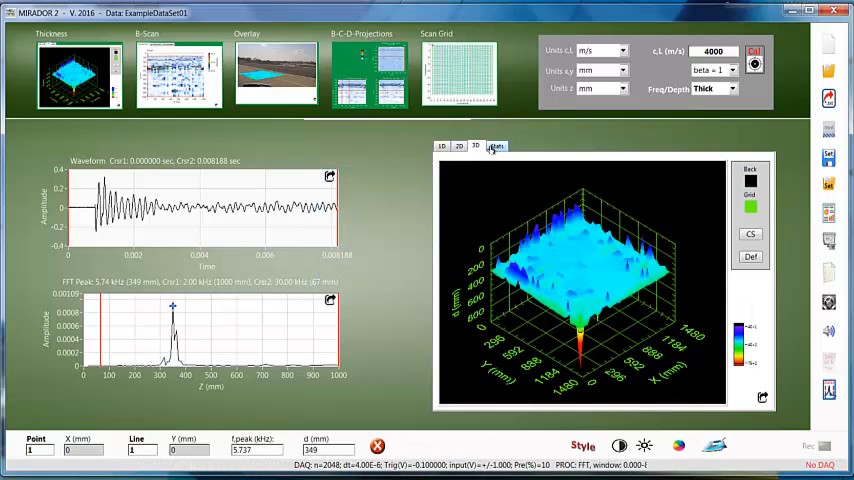
pyautogui.click(496, 145)
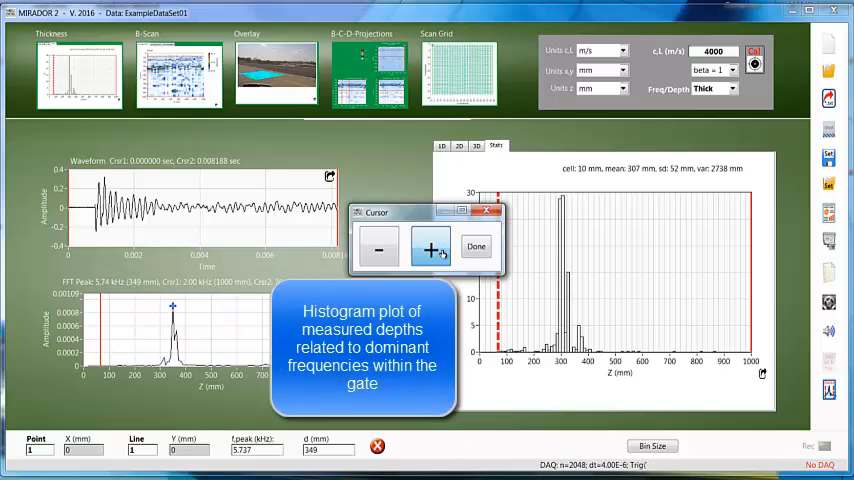
pyautogui.click(430, 247)
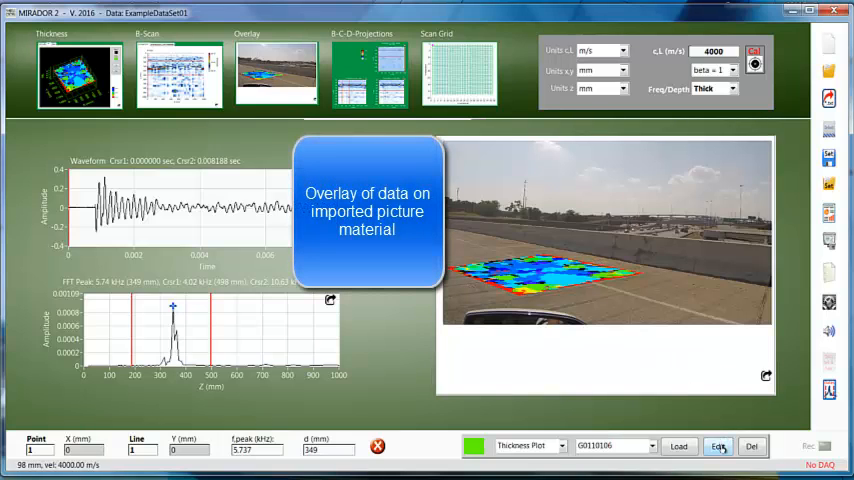
# - Invert the colour range spread, shift the colour scale down and back up, then return to 3D
pyautogui.click(718, 446)
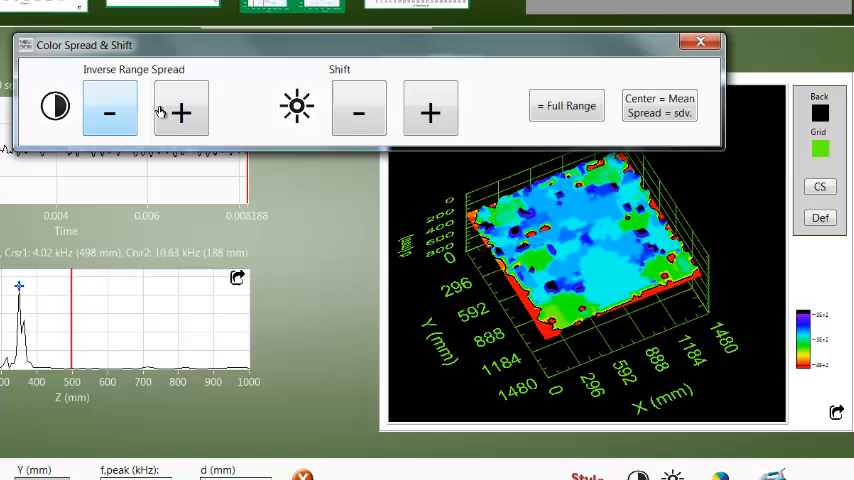
pyautogui.click(358, 108)
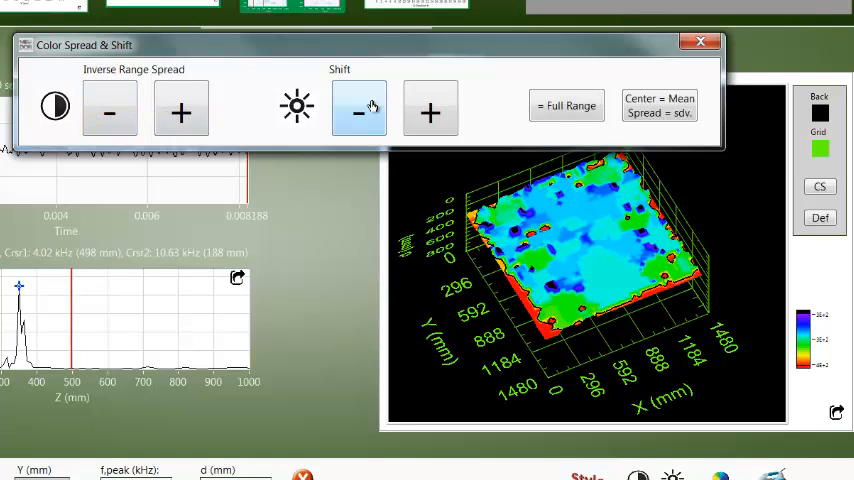
pyautogui.click(430, 109)
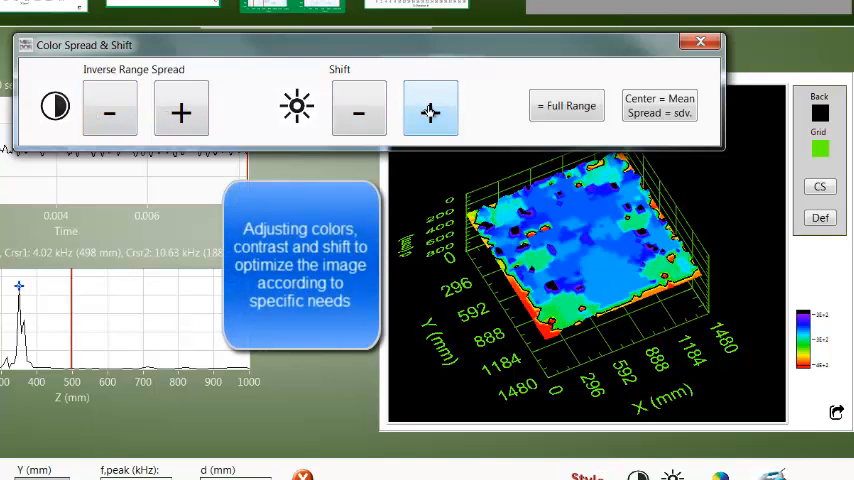
pyautogui.click(700, 41)
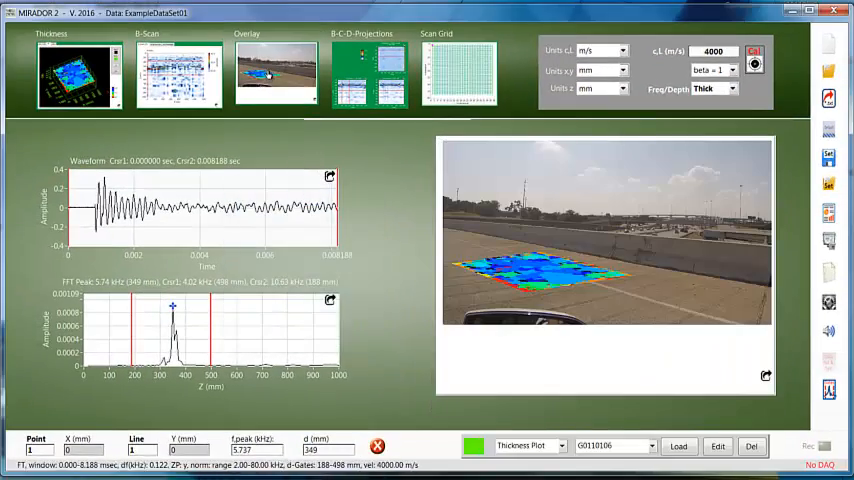
pyautogui.click(460, 146)
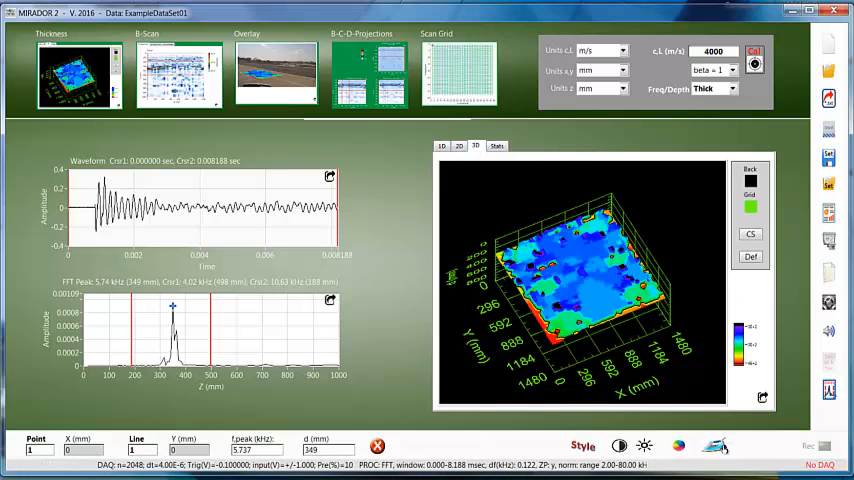
# - Display the B-, C- and D-projection views with the B-scan waveforms and 3D cube
pyautogui.click(714, 445)
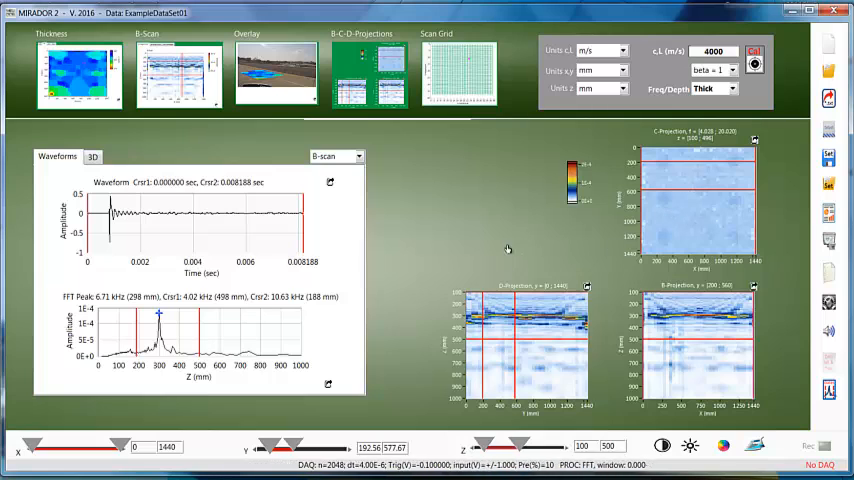
pyautogui.click(92, 156)
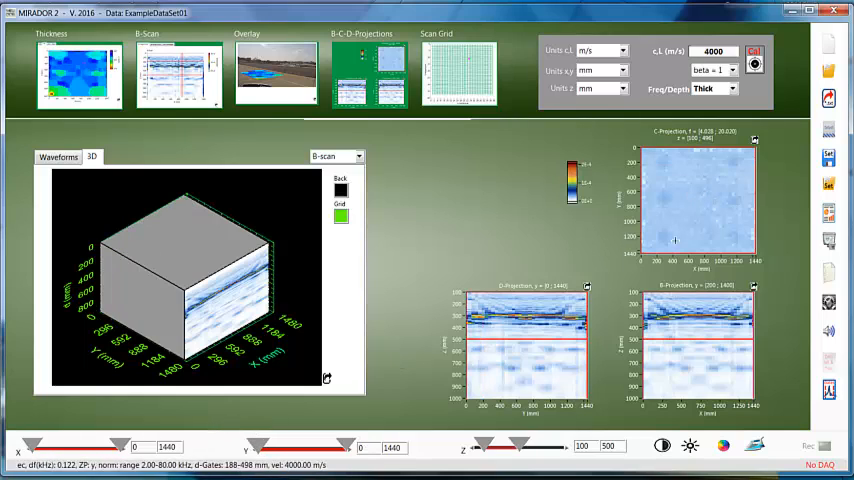
# - Switch the 3D cube to D-scan, then C-scan, limiting depth to about 186–453 mm
pyautogui.click(357, 156)
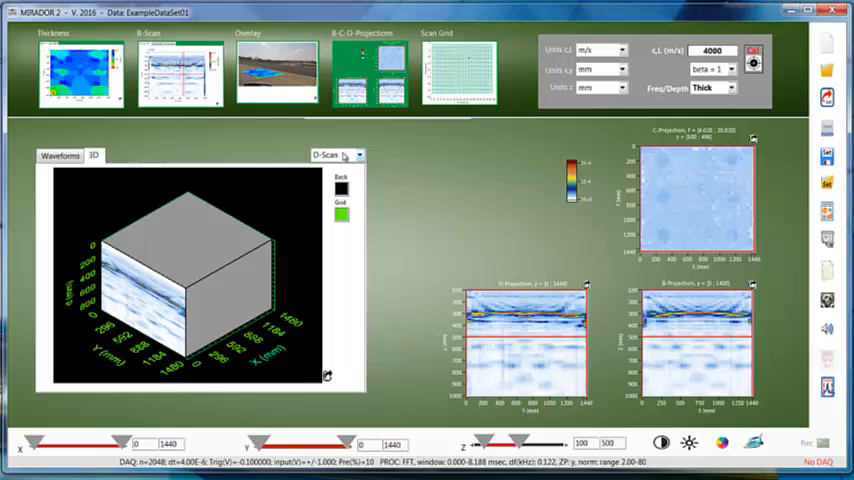
pyautogui.click(337, 155)
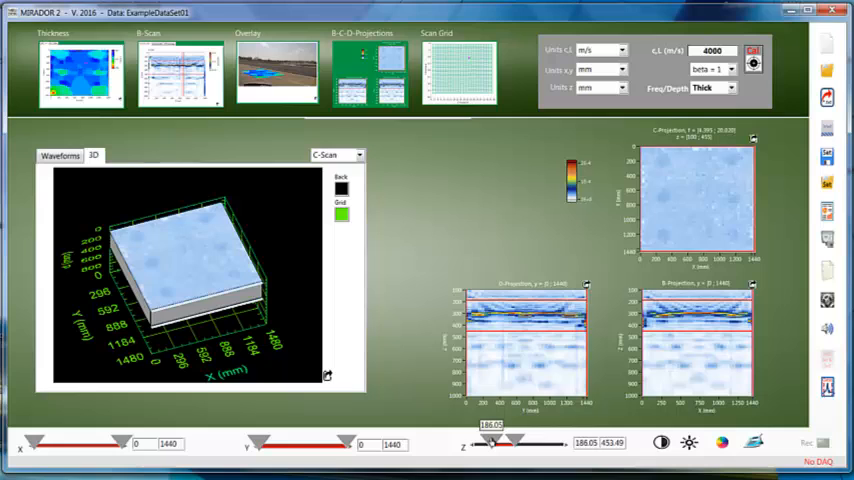
pyautogui.moveTo(492, 443); pyautogui.dragTo(510, 443)
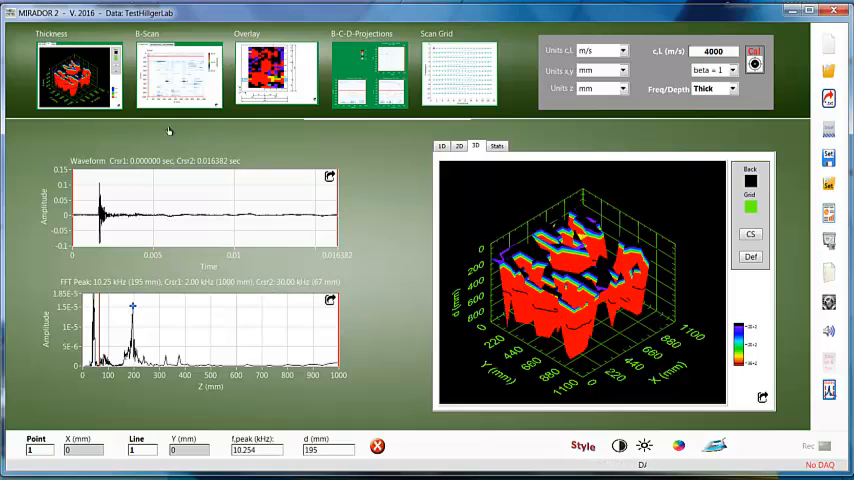
pyautogui.moveTo(183, 238)
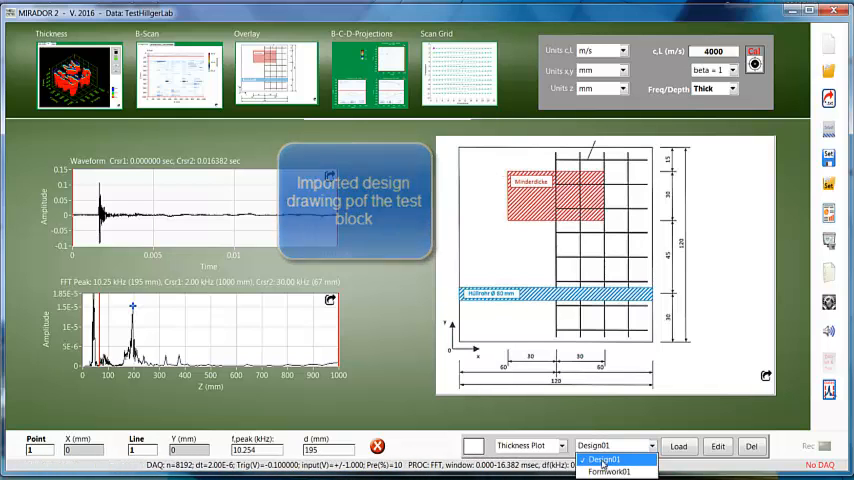
# - Select the Design01 drawing to display the test block's design
pyautogui.click(609, 471)
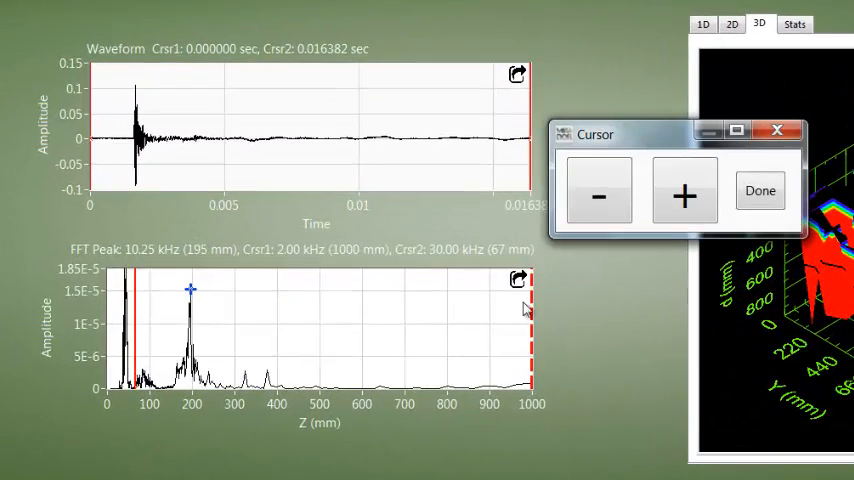
# - Narrow the gate cursors, switch the display to raw frequency, and step the cursor lower
pyautogui.click(598, 193)
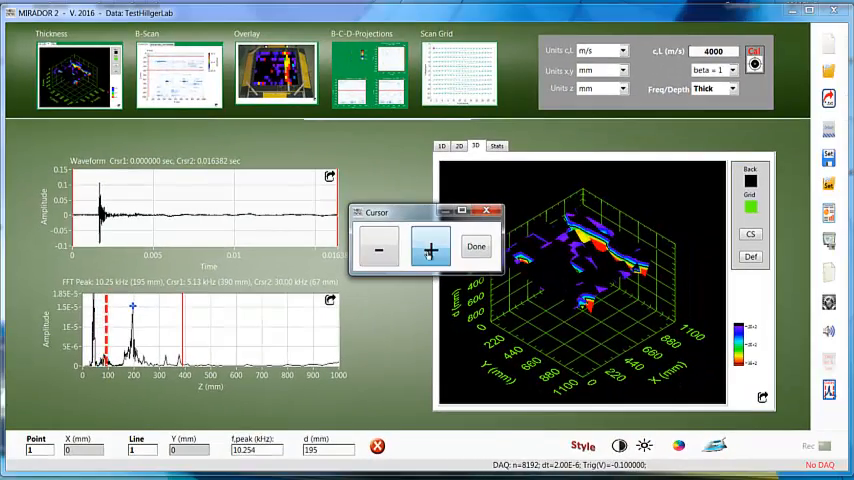
pyautogui.click(476, 246)
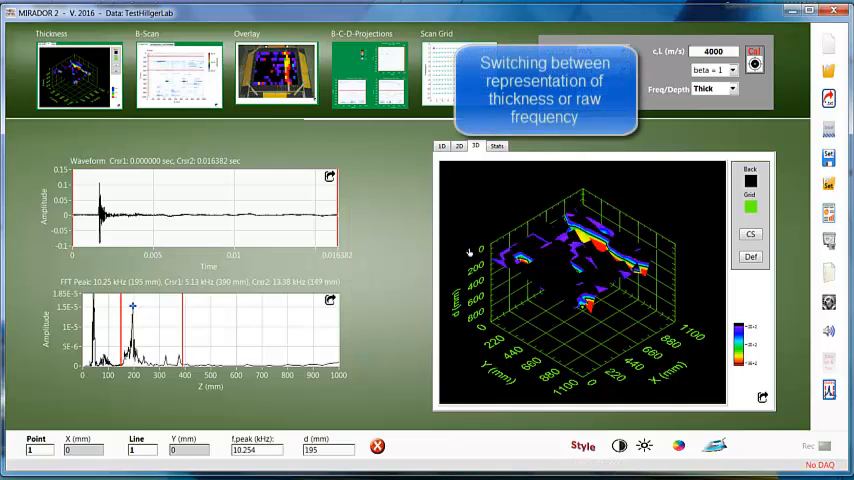
pyautogui.click(712, 88)
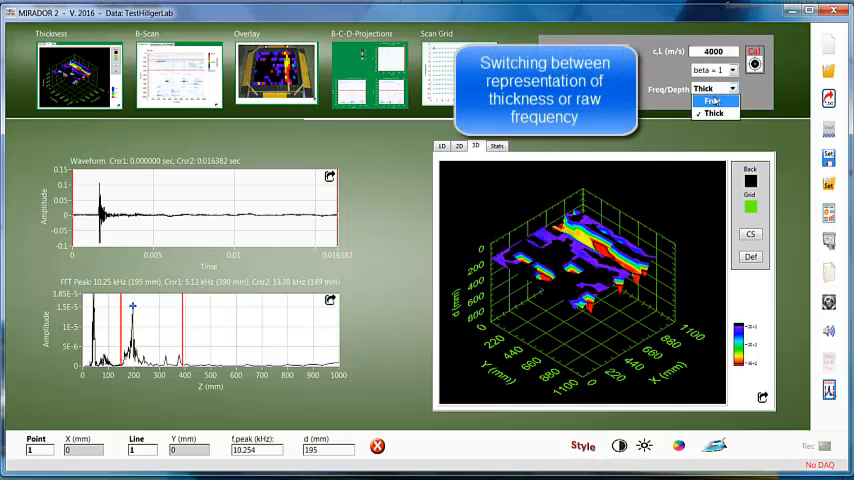
pyautogui.click(711, 100)
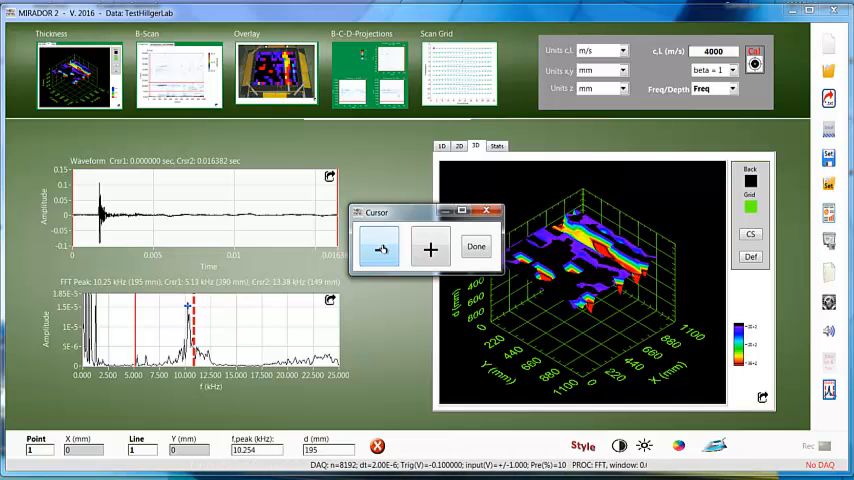
pyautogui.click(476, 246)
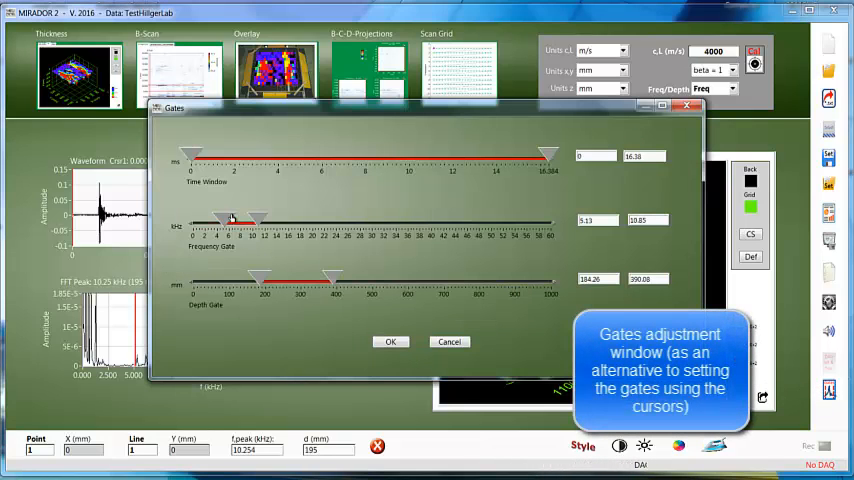
# - Raise the lower frequency gate to about 5.4 kHz, use full-range and mean-centred colours, and apply
pyautogui.moveTo(218, 218); pyautogui.dragTo(225, 218)
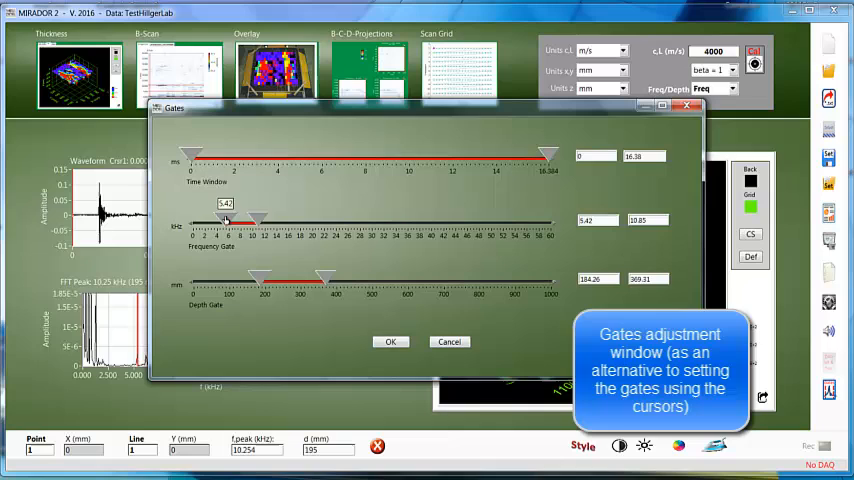
pyautogui.click(390, 341)
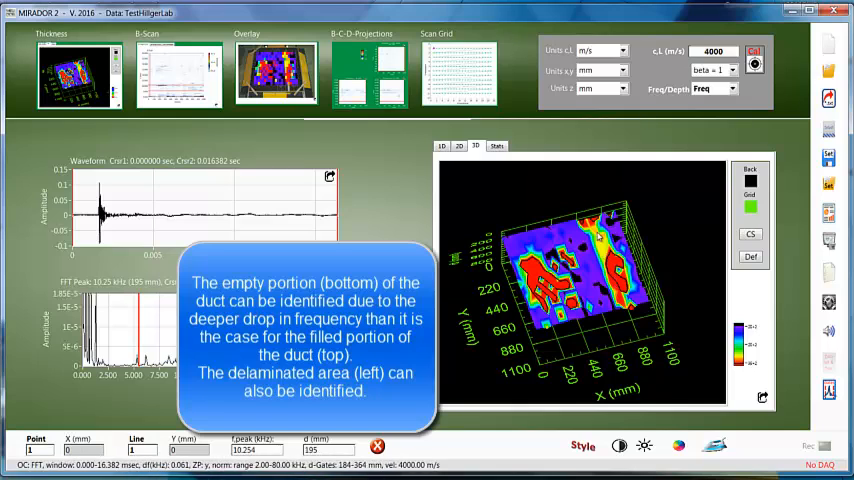
pyautogui.click(644, 445)
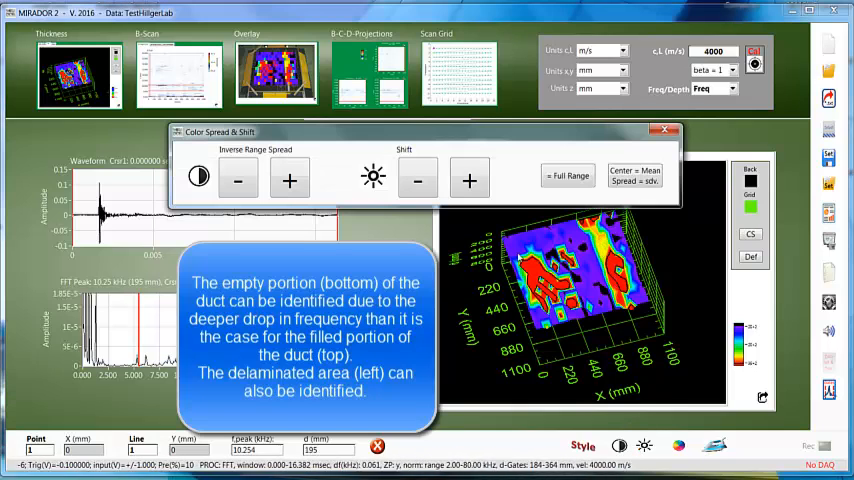
pyautogui.click(635, 175)
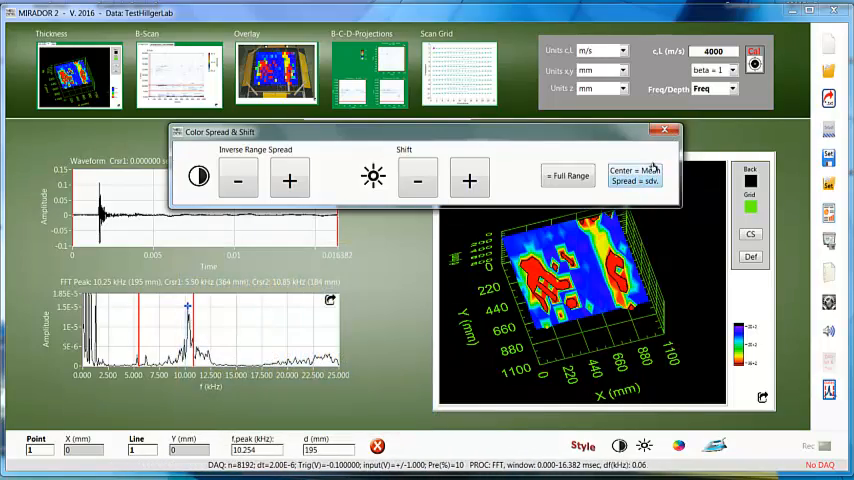
pyautogui.click(664, 130)
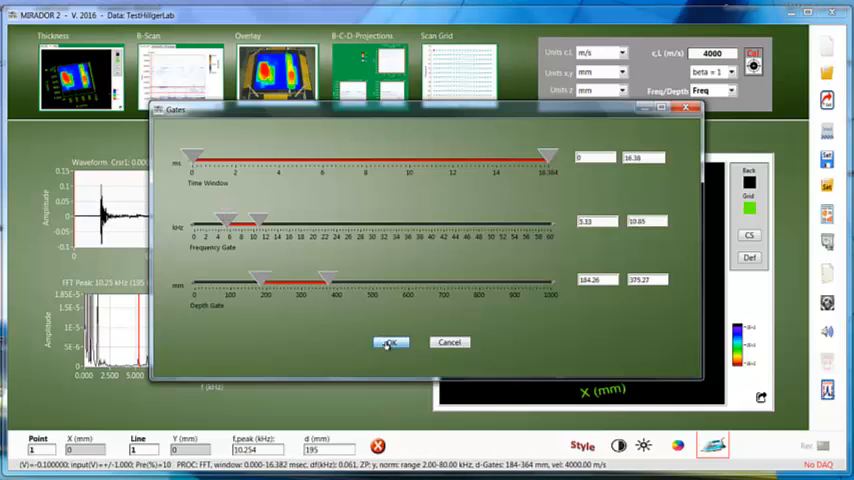
pyautogui.click(389, 342)
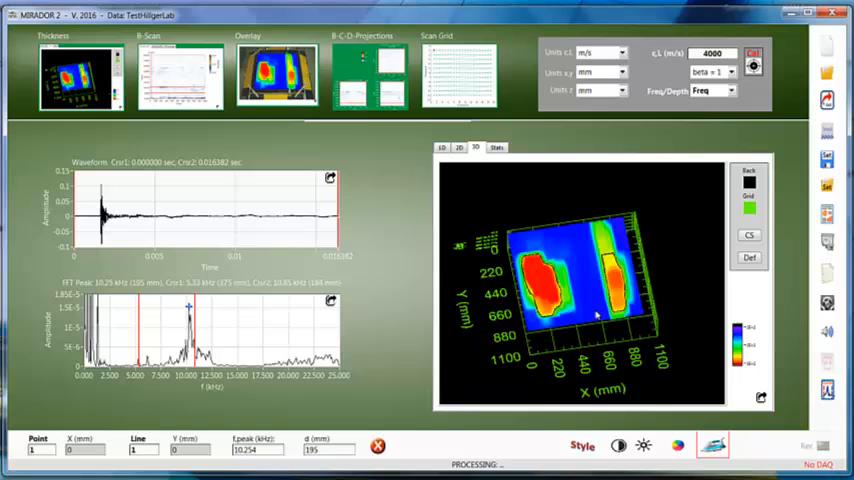